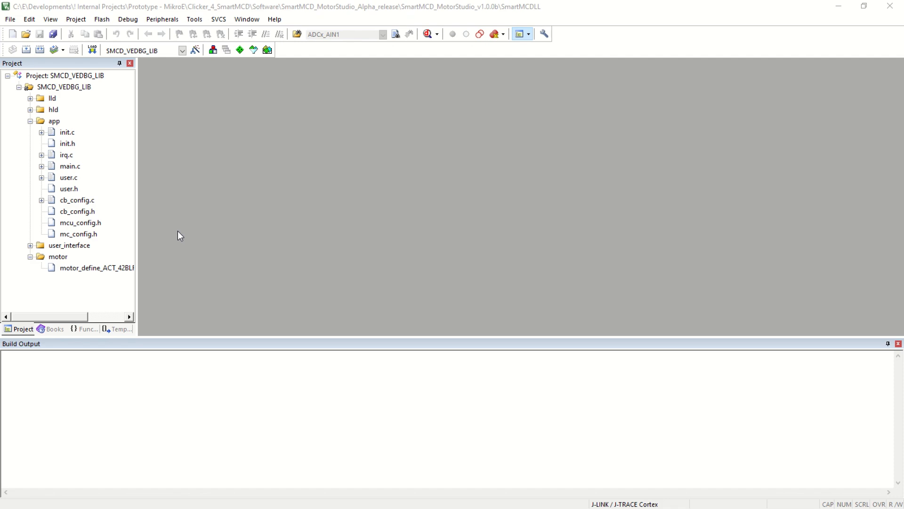
{"action": "mouse_move", "coordinate": [136, 167]}
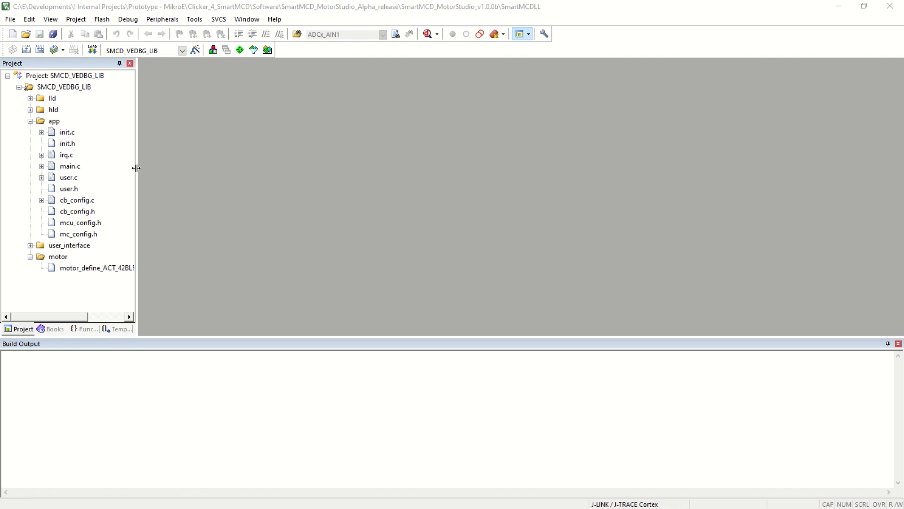
- Bring up main.c and motor_define_ACT_42BLF01_1sh.h from the Project pane for review
{"action": "double_click", "coordinate": [70, 166]}
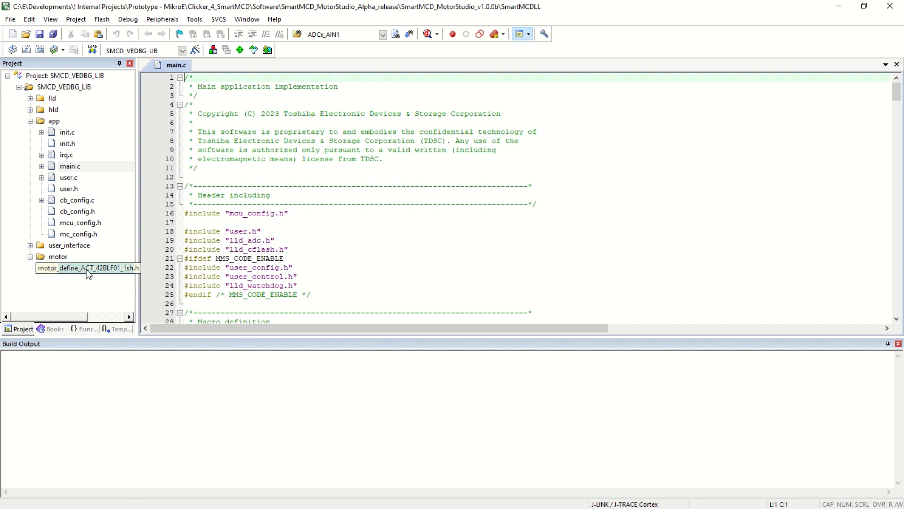
{"action": "double_click", "coordinate": [87, 267]}
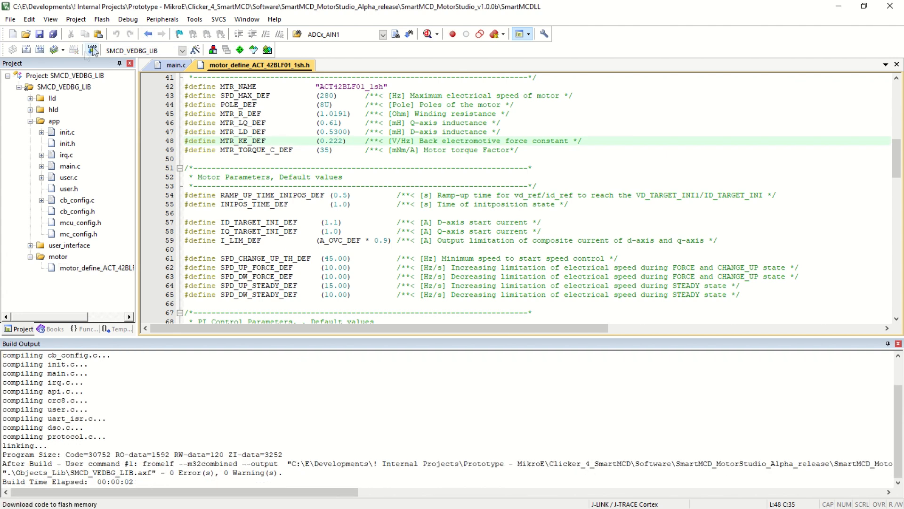
{"action": "left_click", "coordinate": [93, 50]}
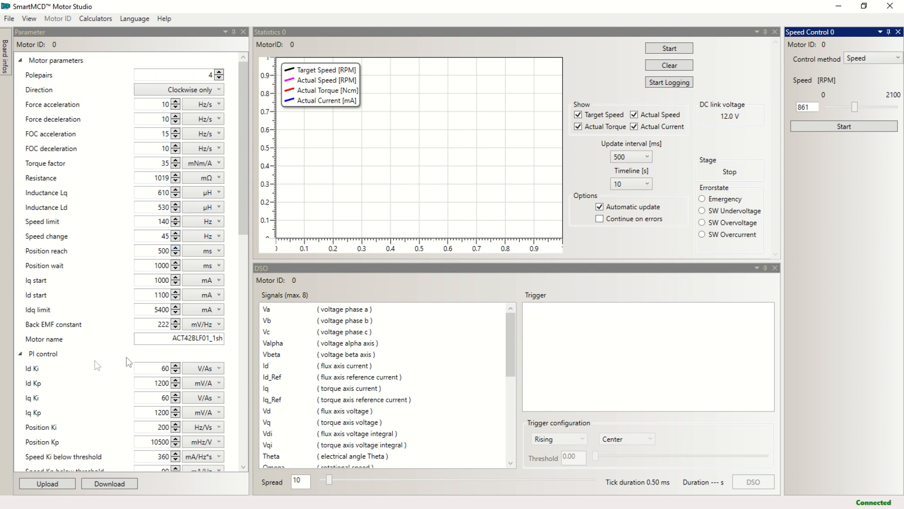
{"action": "mouse_move", "coordinate": [99, 99]}
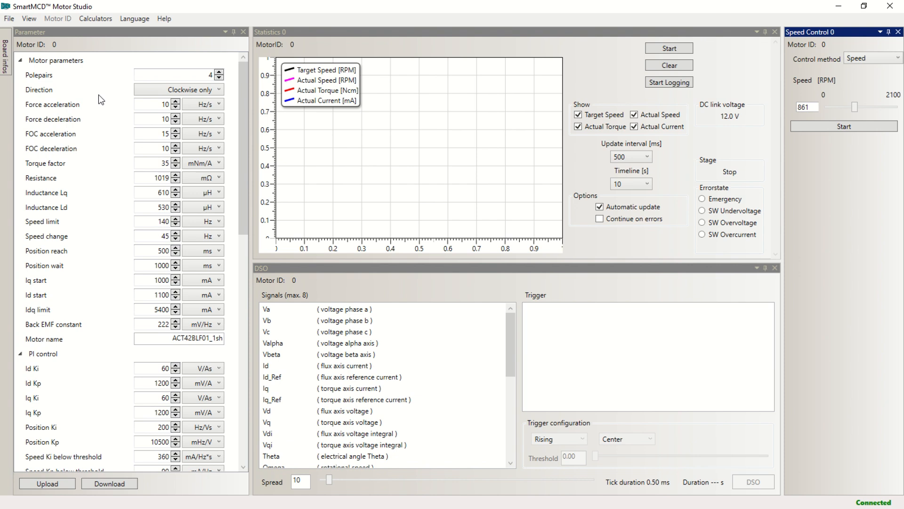
- Scroll the Parameter panel through PI control, system settings and field weakening values
{"action": "scroll", "scroll_direction": "down", "scroll_amount": 3}
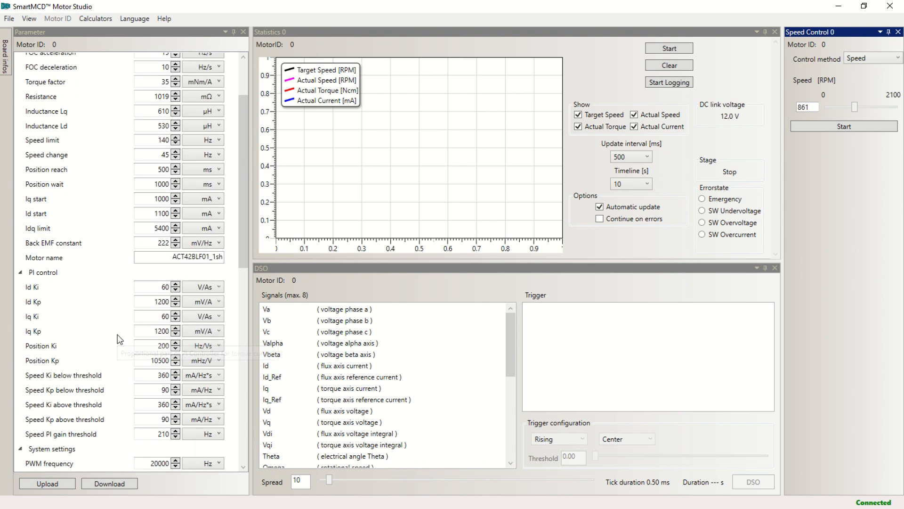
{"action": "scroll", "scroll_direction": "down", "scroll_amount": 3}
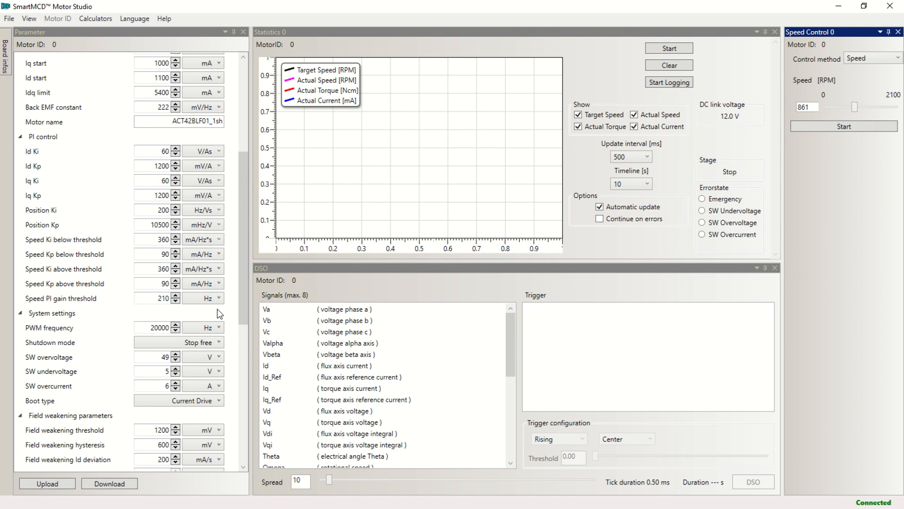
{"action": "mouse_move", "coordinate": [591, 6]}
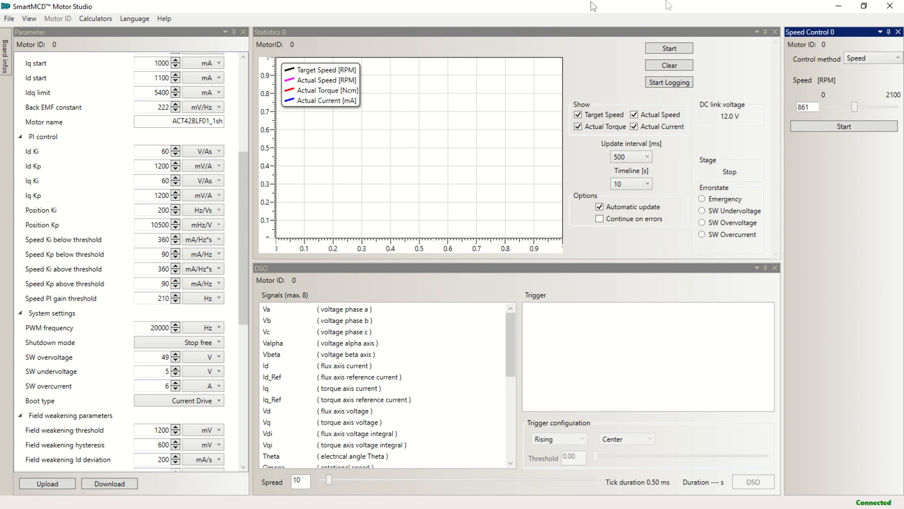
{"action": "mouse_move", "coordinate": [559, 88]}
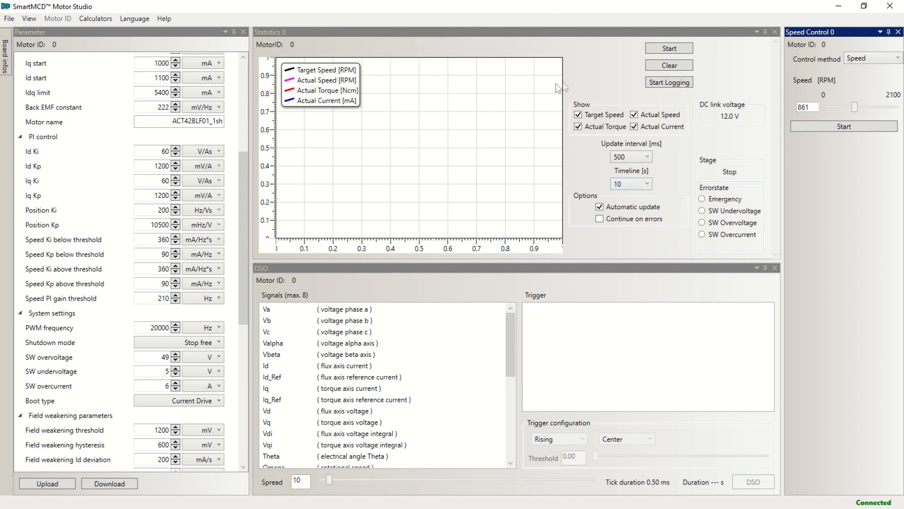
{"action": "mouse_move", "coordinate": [291, 291]}
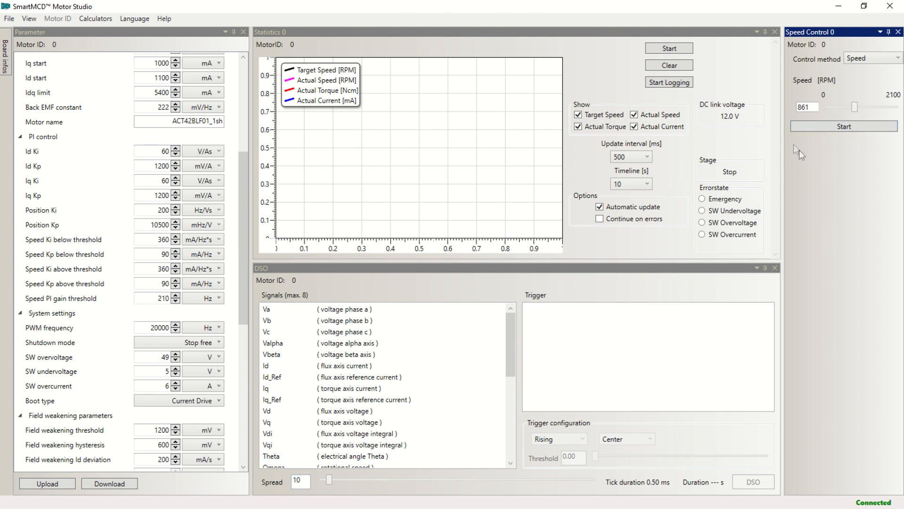
{"action": "mouse_move", "coordinate": [884, 152]}
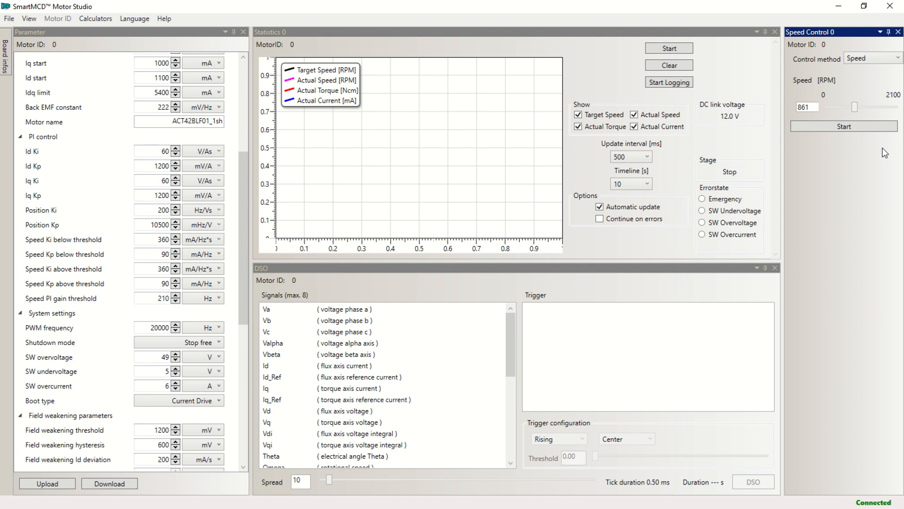
{"action": "mouse_move", "coordinate": [412, 216]}
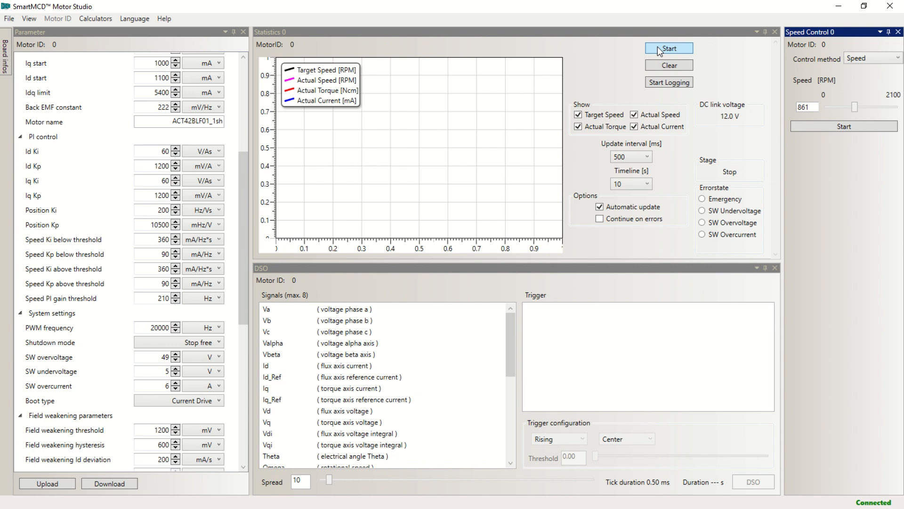
- Begin live statistics recording so speed, torque and current traces plot with 861 RPM target
{"action": "left_click", "coordinate": [669, 48]}
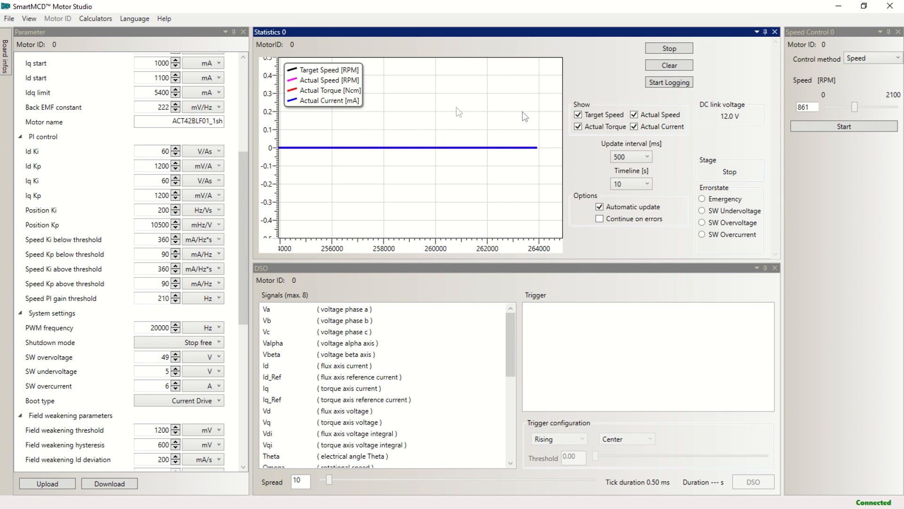
{"action": "left_click", "coordinate": [843, 126]}
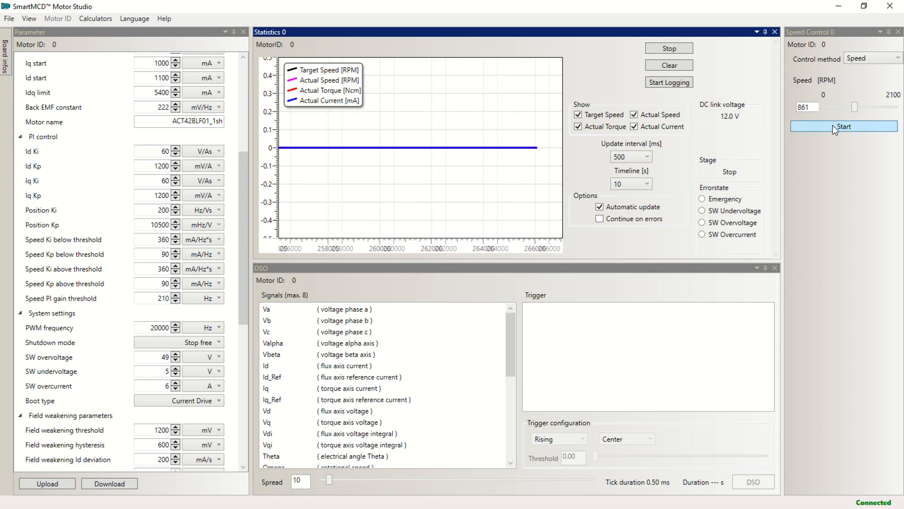
- Start the motor at 861 RPM and add voltage phases a, b and c as DSO signals
{"action": "left_click", "coordinate": [843, 127]}
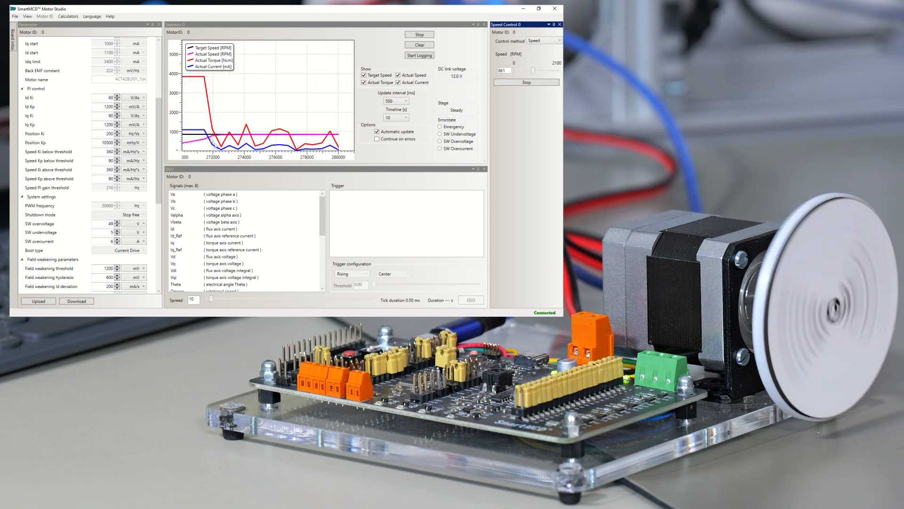
{"action": "left_click", "coordinate": [377, 131]}
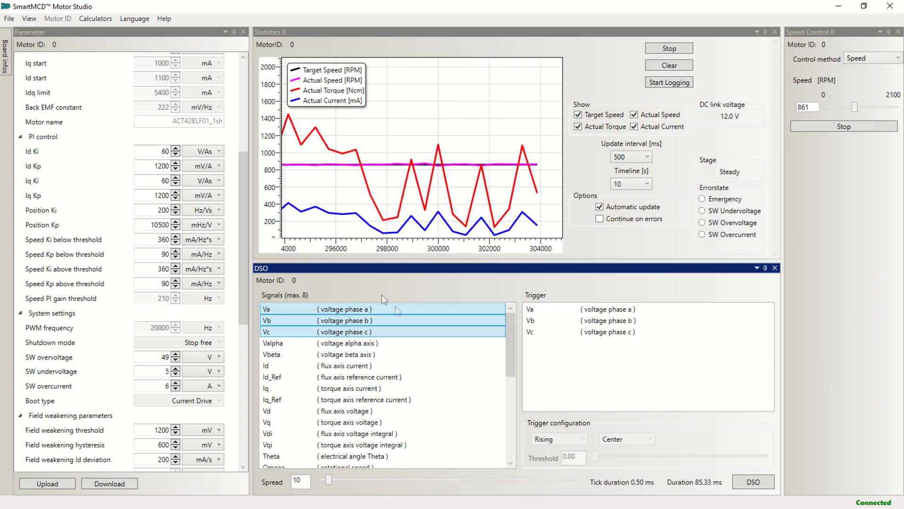
- Select Va, Vb and Vc and take a DSO snapshot while the motor holds 861 RPM
{"action": "left_click", "coordinate": [346, 387]}
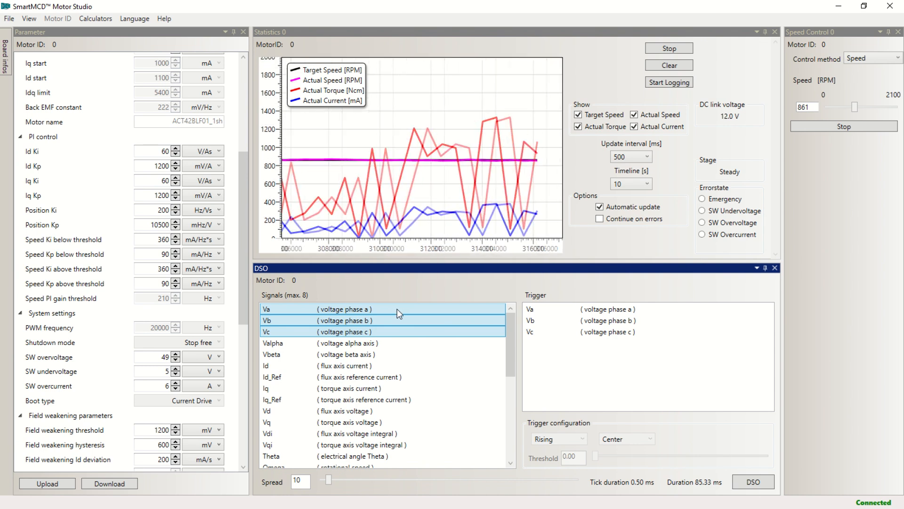
{"action": "left_click", "coordinate": [753, 481]}
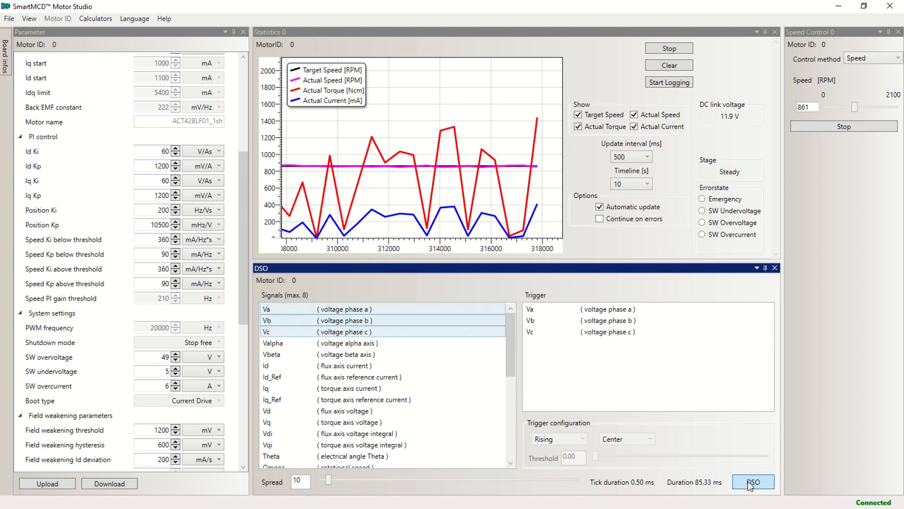
{"action": "left_click", "coordinate": [753, 481]}
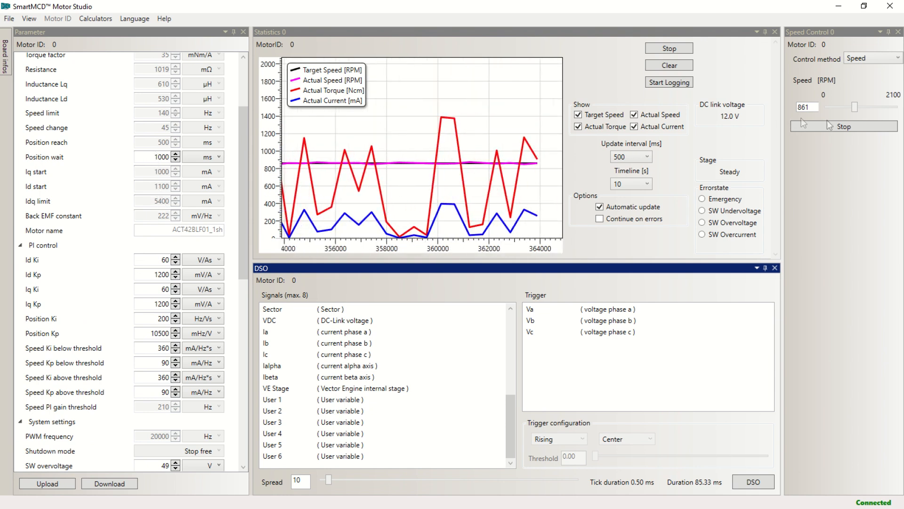
- Stop the motor so speed and current drop to zero, then reach the File menu options
{"action": "left_click", "coordinate": [844, 126]}
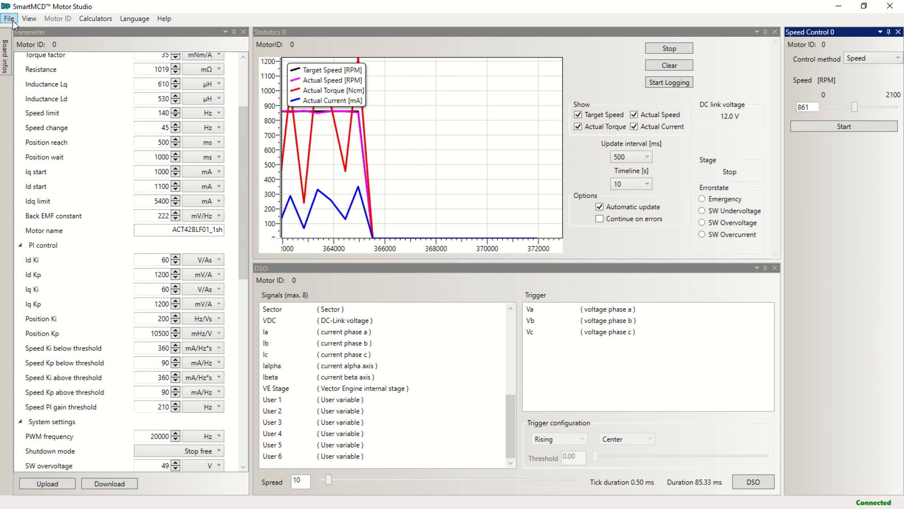
{"action": "left_click", "coordinate": [10, 18]}
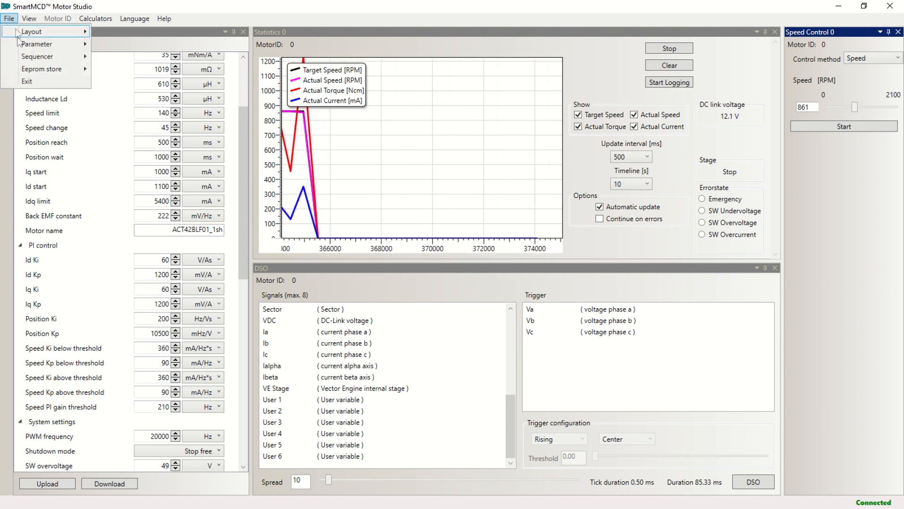